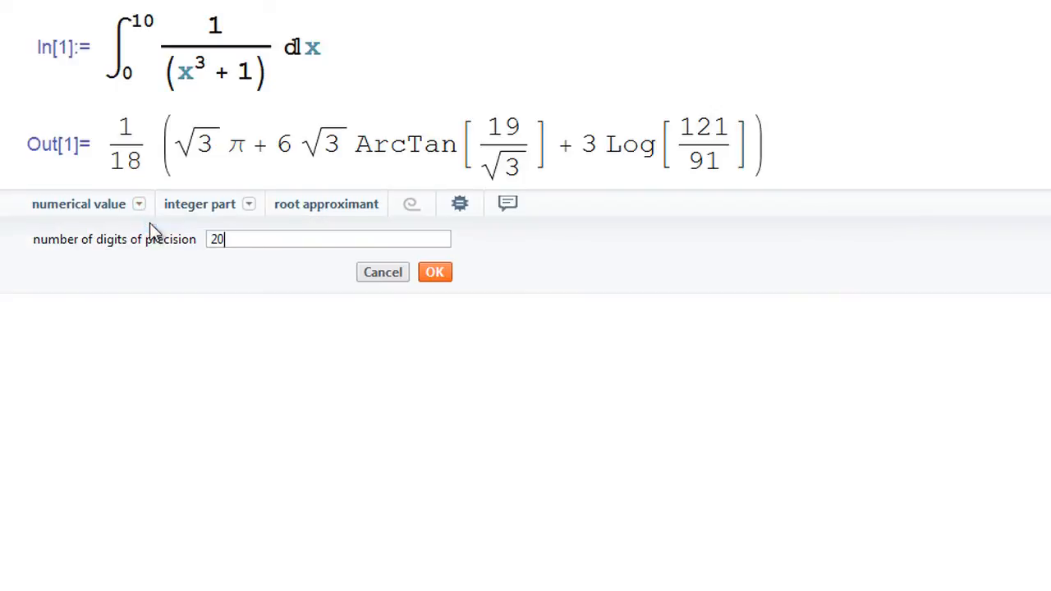
- Confirm a numerical value of the integral result with 20 digits of precision
left_click(434, 273)
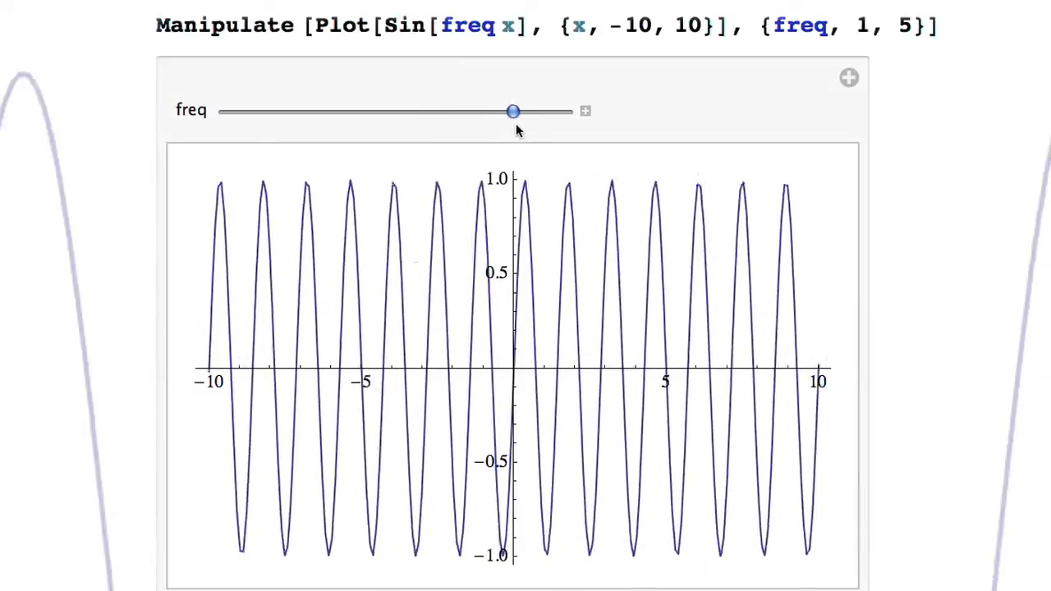
- Drag the freq slider left to lower the sine frequency, then set the Riemann sum to n = 15 rectangles
left_click_drag(512, 111, 483, 112)
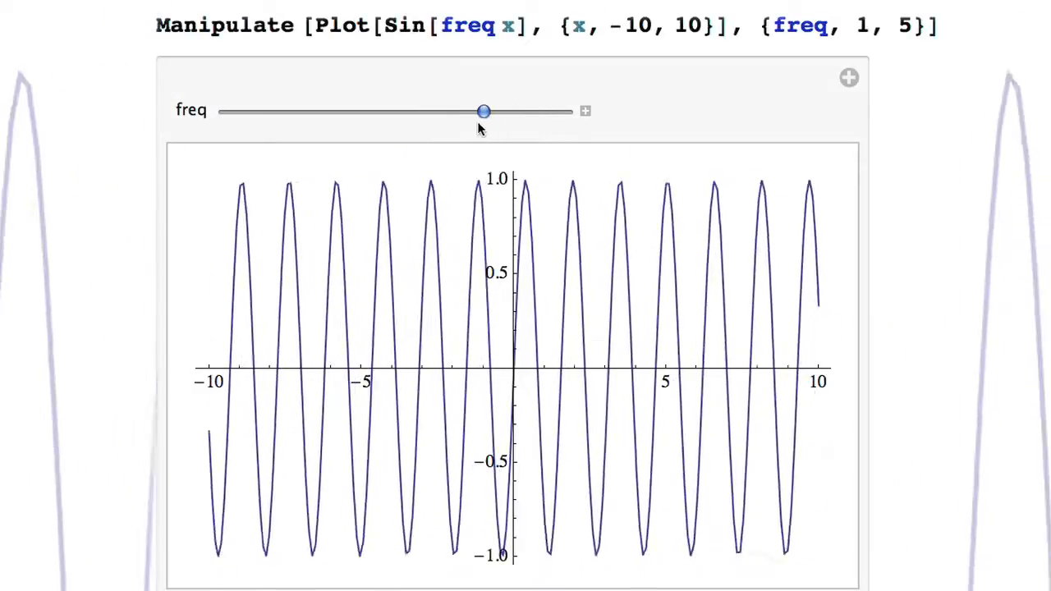
left_click_drag(485, 111, 259, 112)
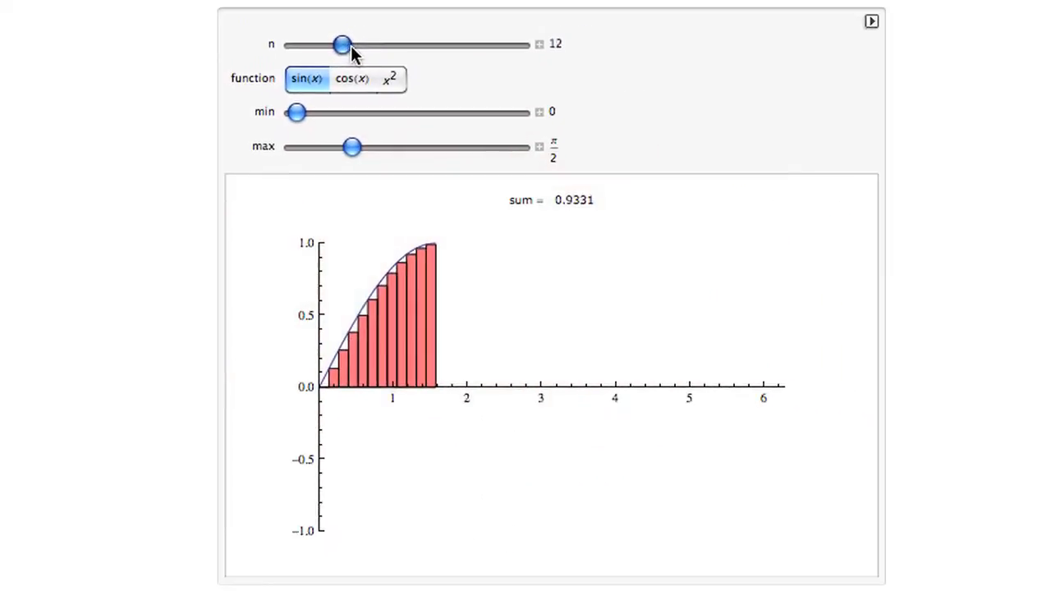
left_click_drag(295, 111, 306, 111)
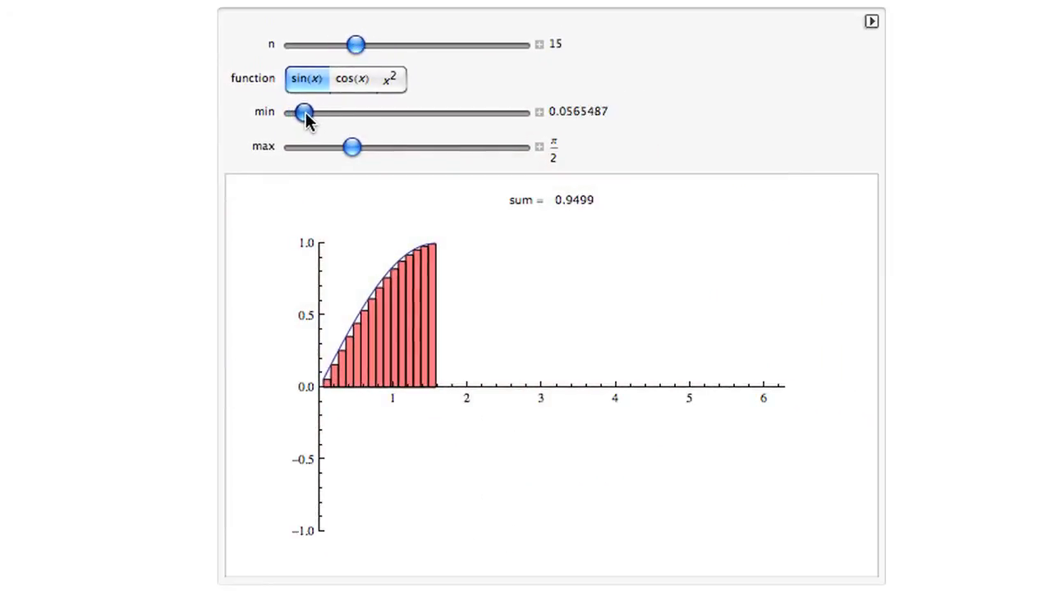